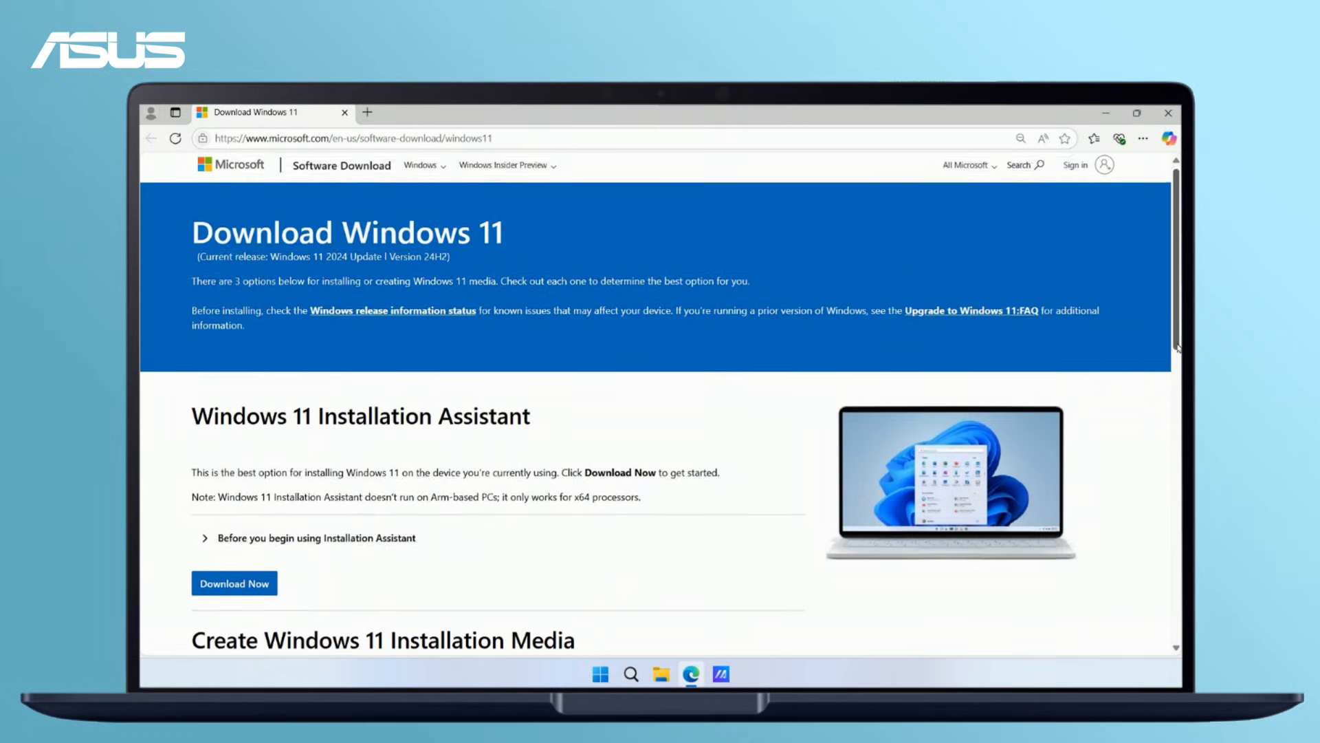
- Download mediacreationtool.exe from the Create Windows 11 Installation Media section and show it in Downloads
{"action": "scroll", "scroll_direction": "down", "scroll_amount": 3}
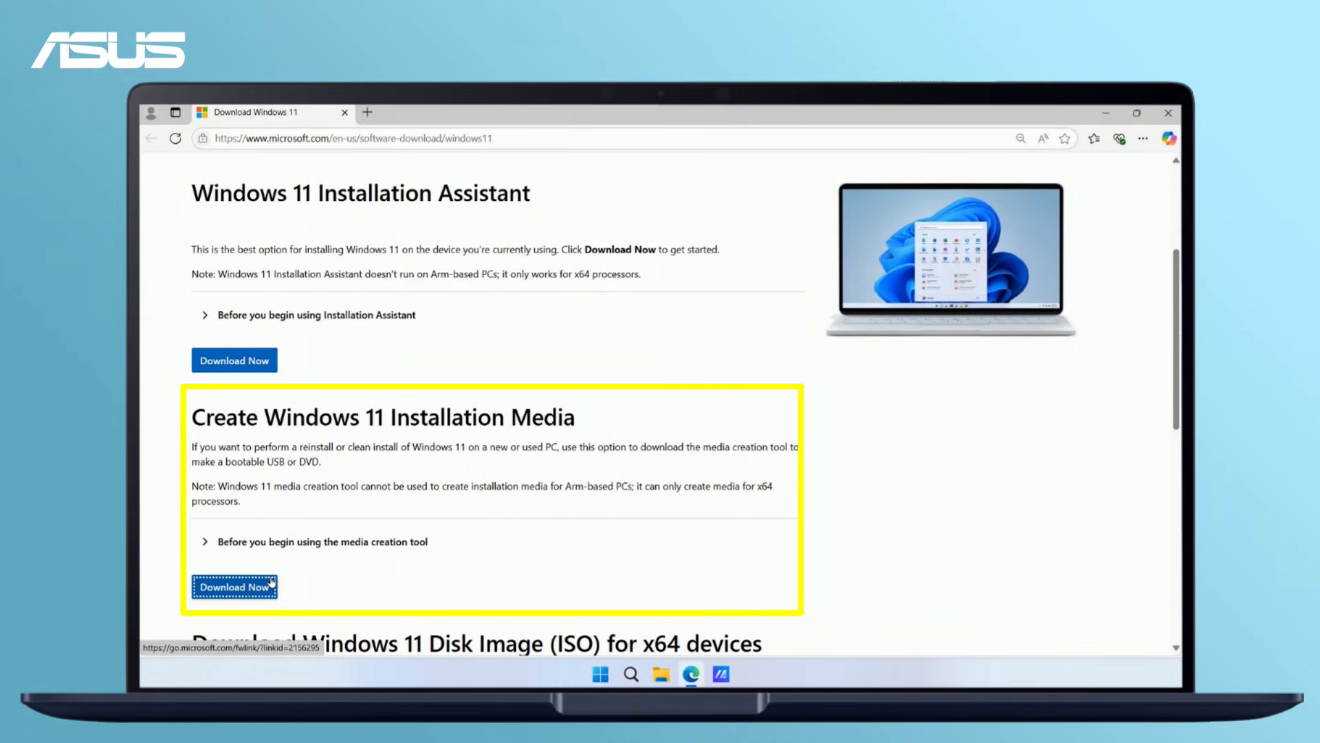
{"action": "left_click", "coordinate": [234, 587]}
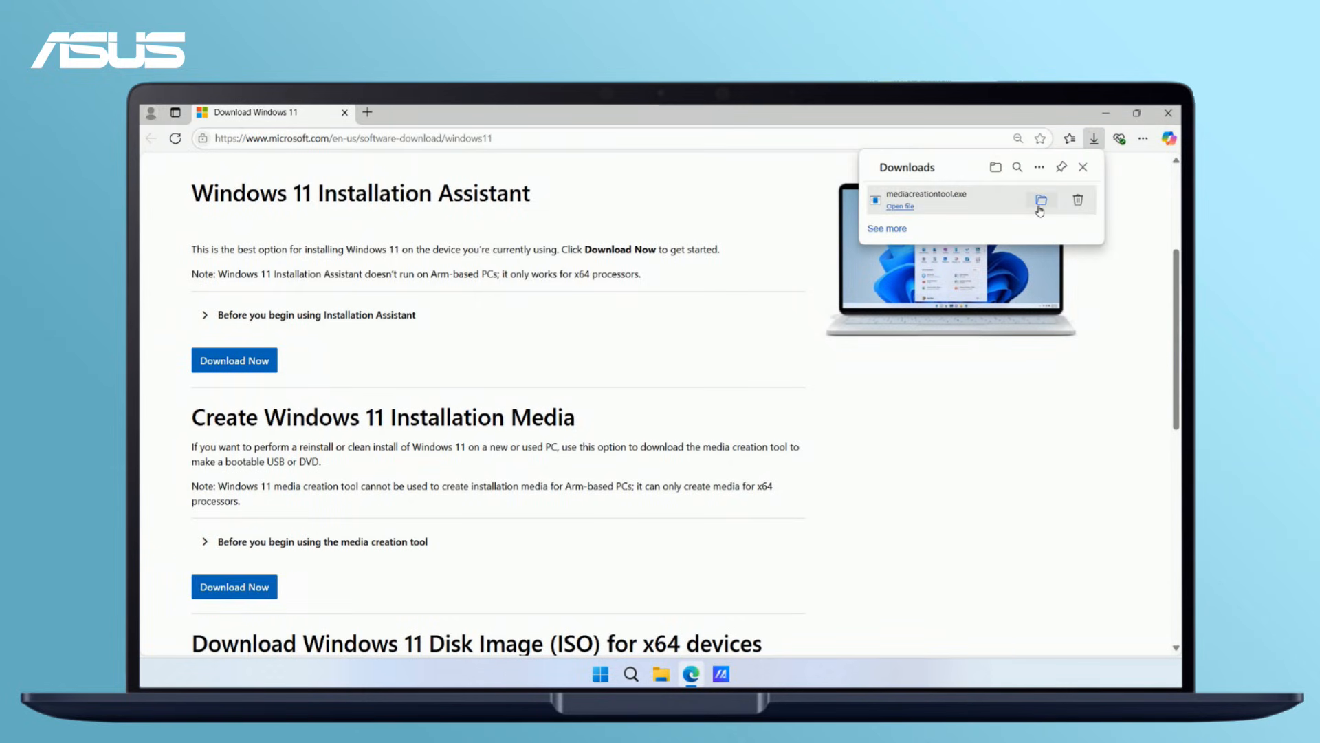
{"action": "left_click", "coordinate": [1042, 201]}
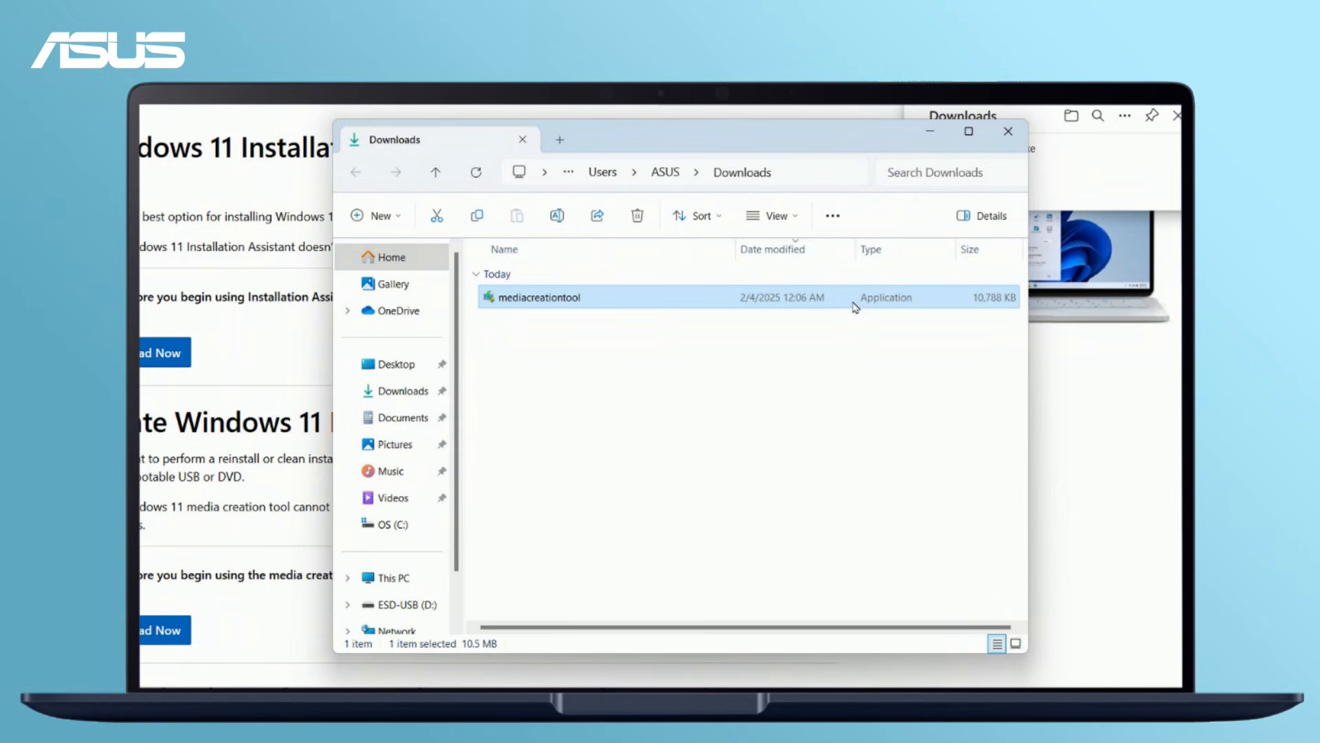
- Run the media creation tool, accept its license, keep recommended language/edition and choose USB flash drive media
{"action": "double_click", "coordinate": [543, 297]}
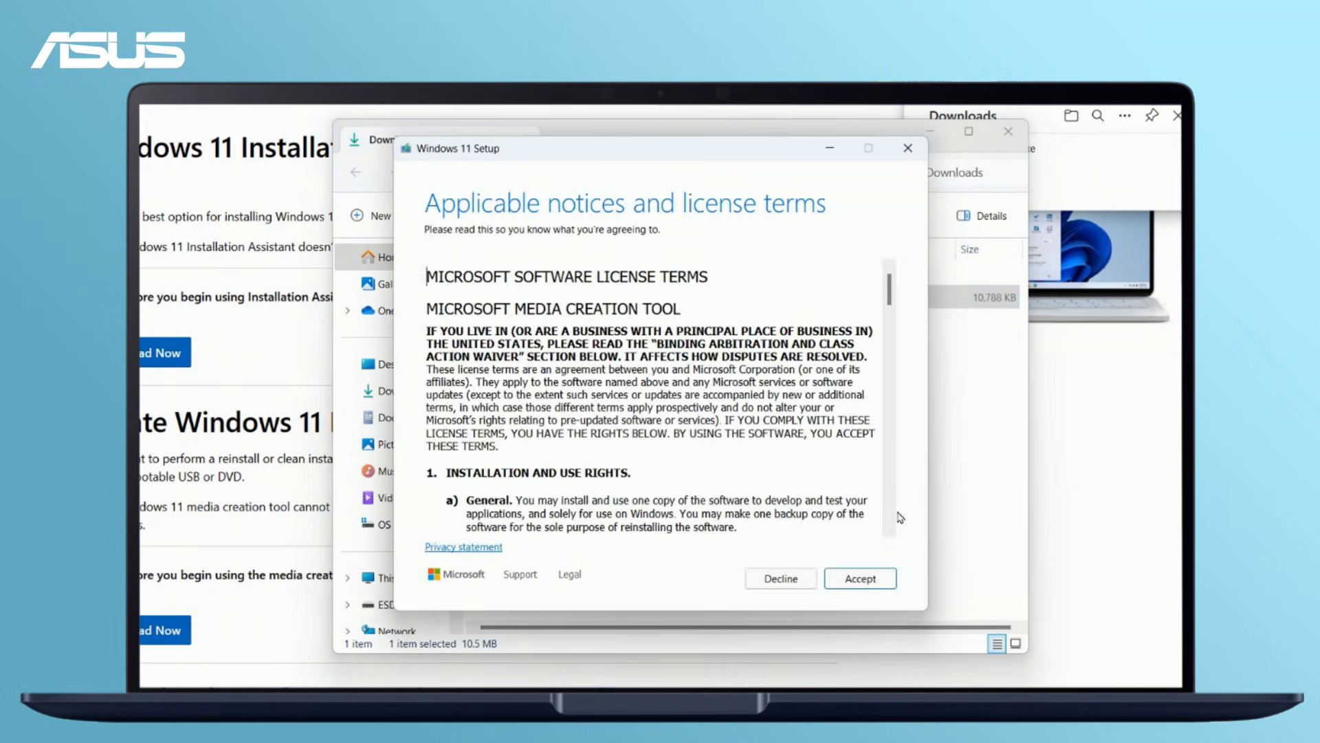
{"action": "scroll", "scroll_direction": "down", "scroll_amount": 3}
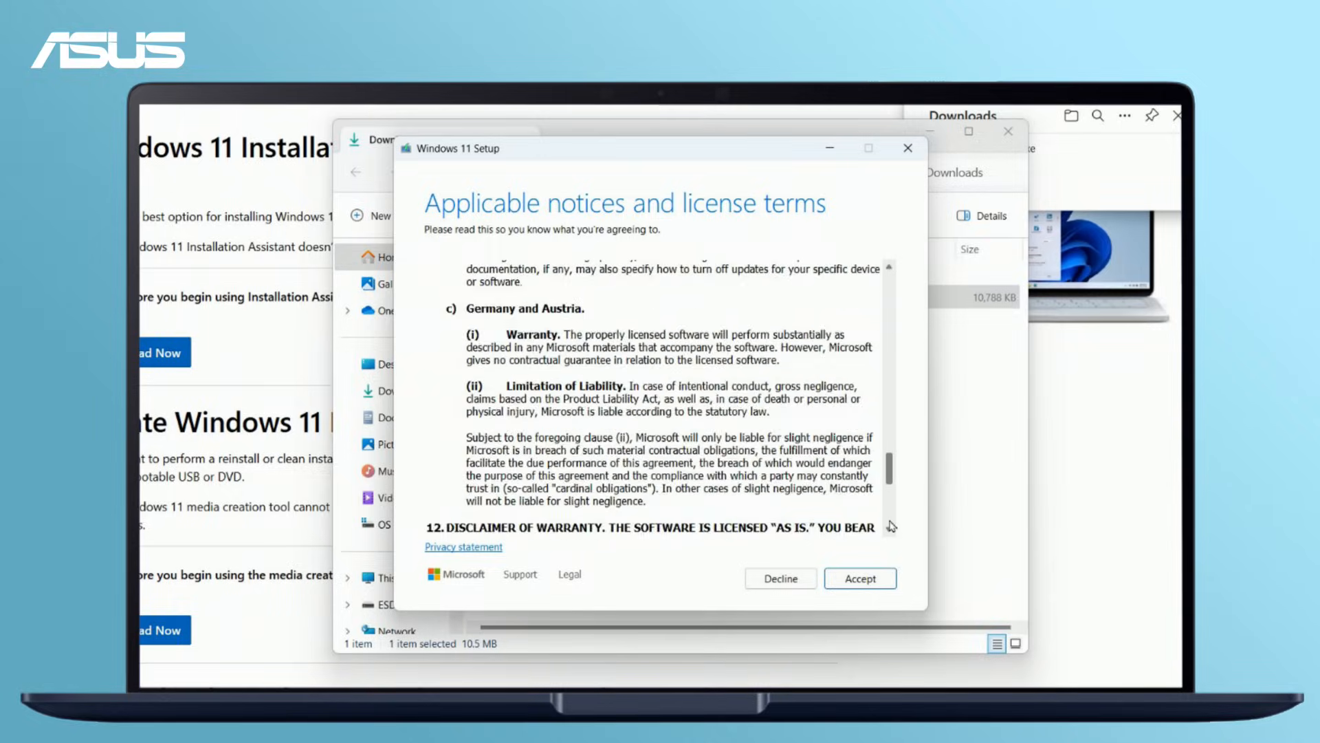
{"action": "left_click", "coordinate": [858, 578]}
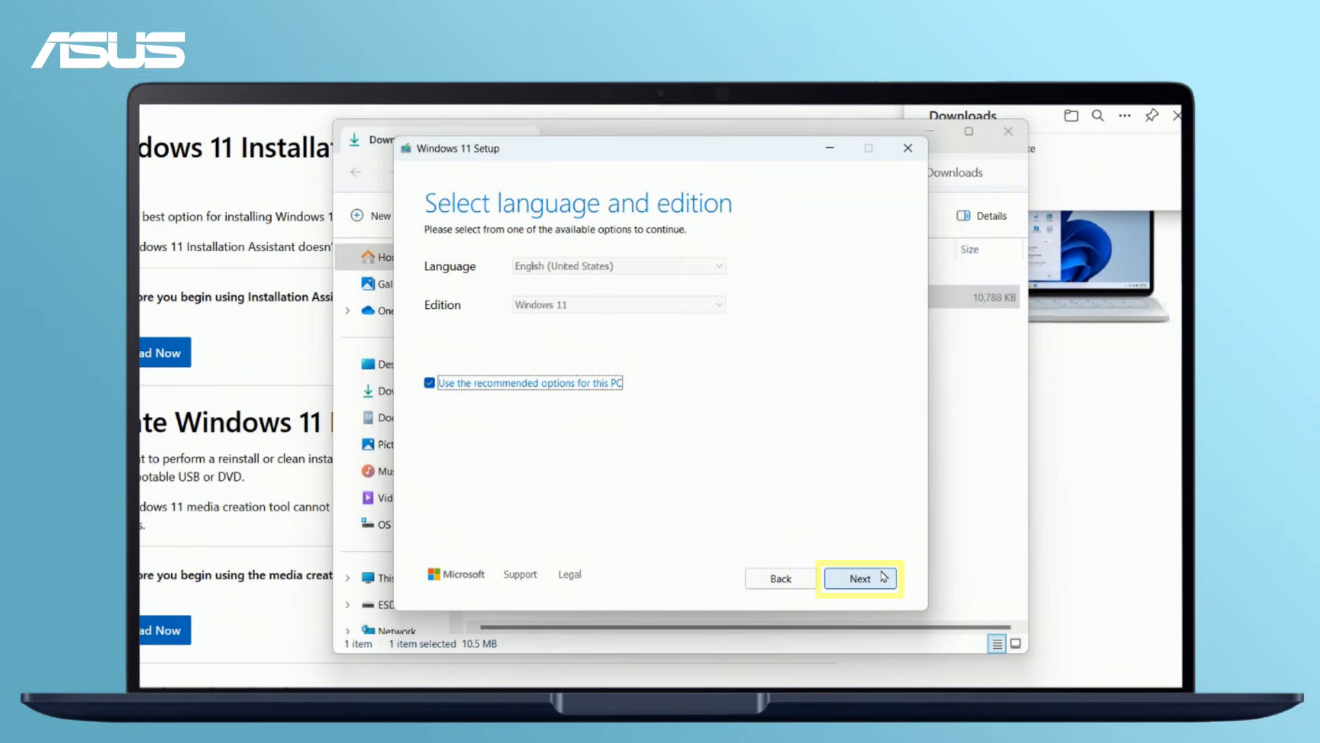
{"action": "left_click", "coordinate": [860, 579]}
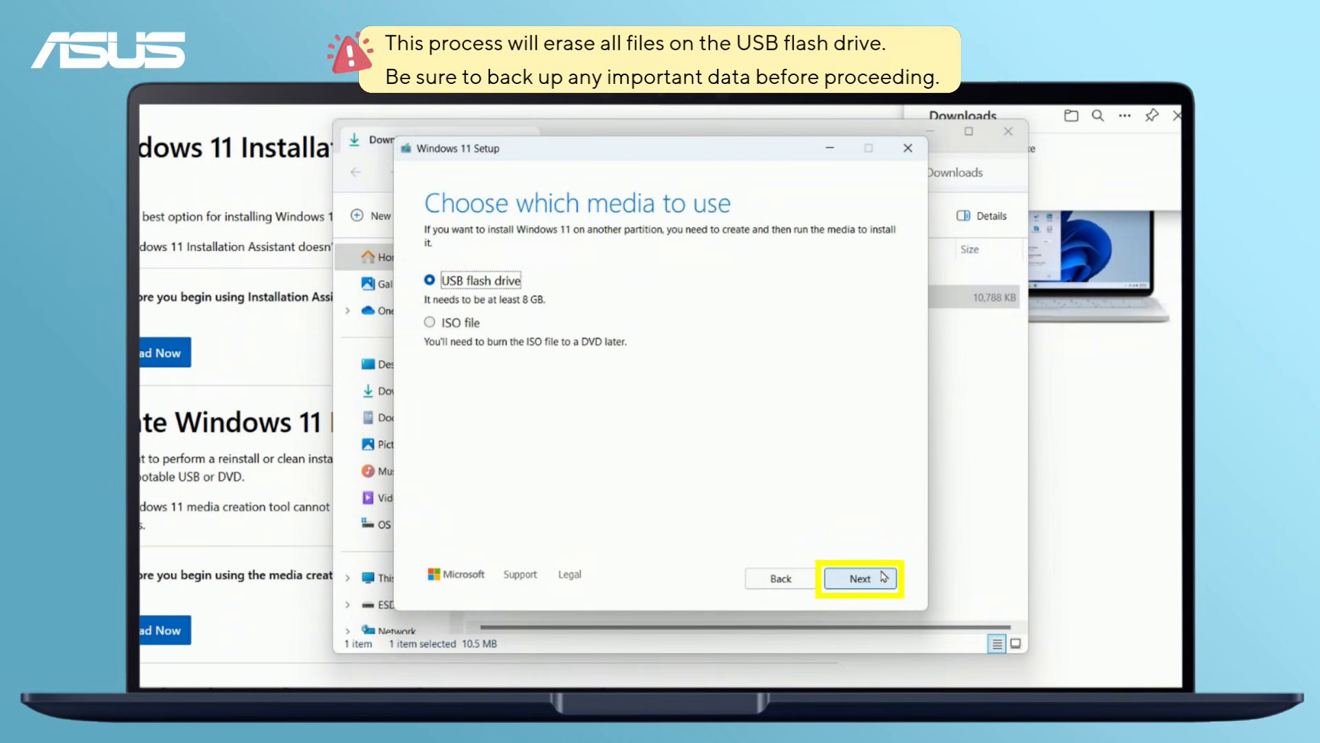
{"action": "left_click", "coordinate": [860, 579]}
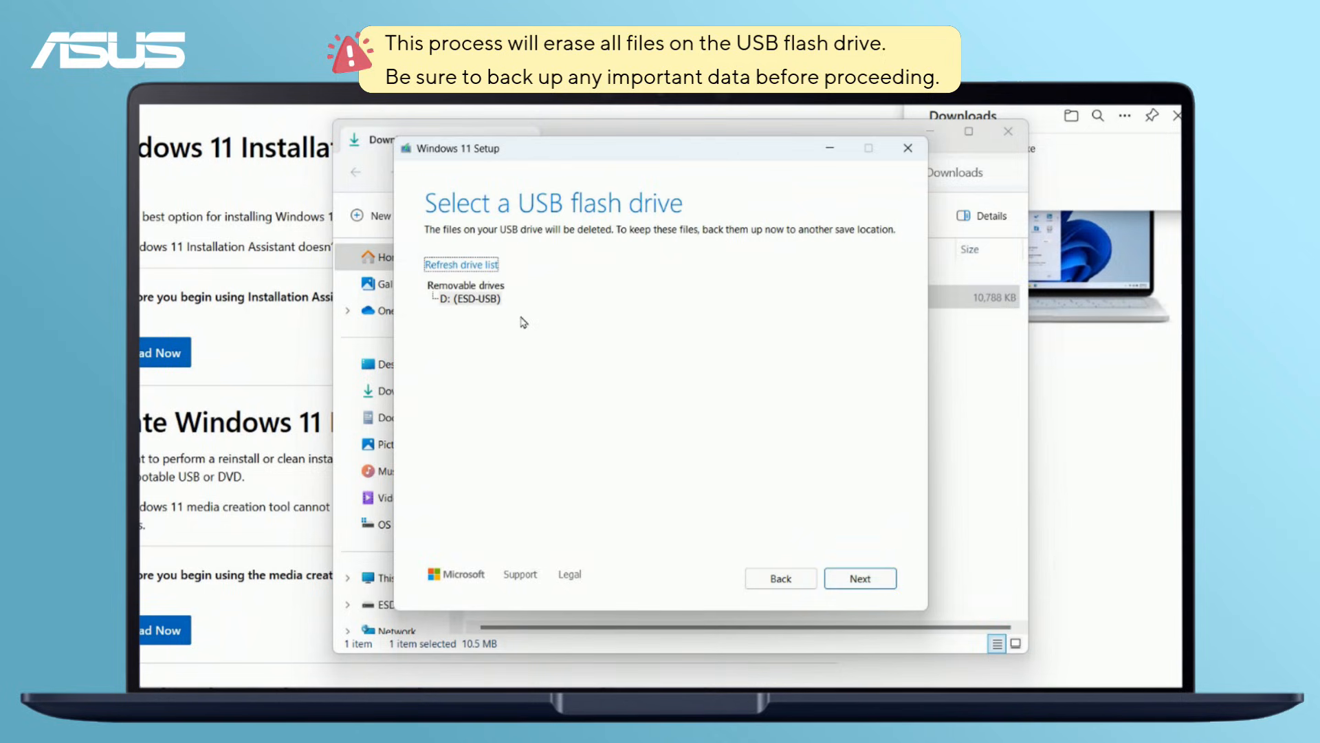
- Write the Windows 11 installer to the D: (ESD-USB) removable drive and finish once it is ready
{"action": "left_click", "coordinate": [466, 300]}
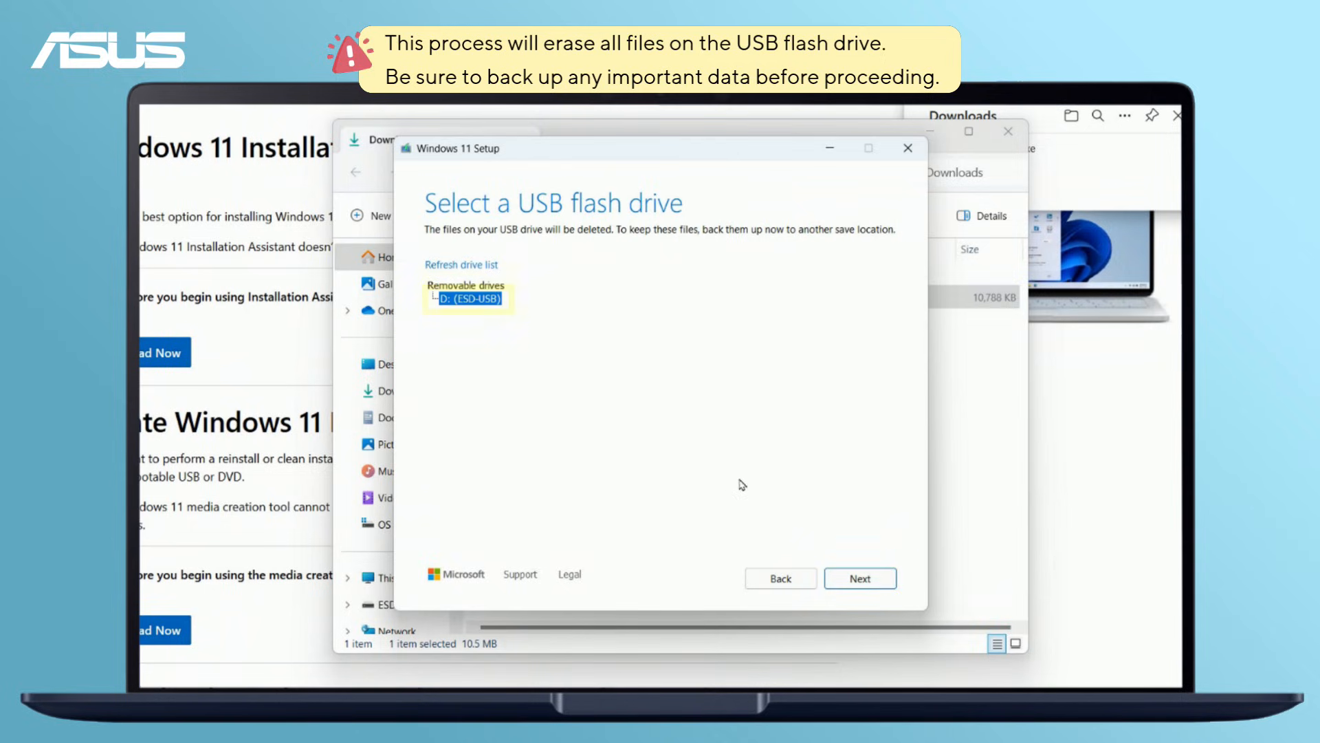
{"action": "left_click", "coordinate": [860, 579]}
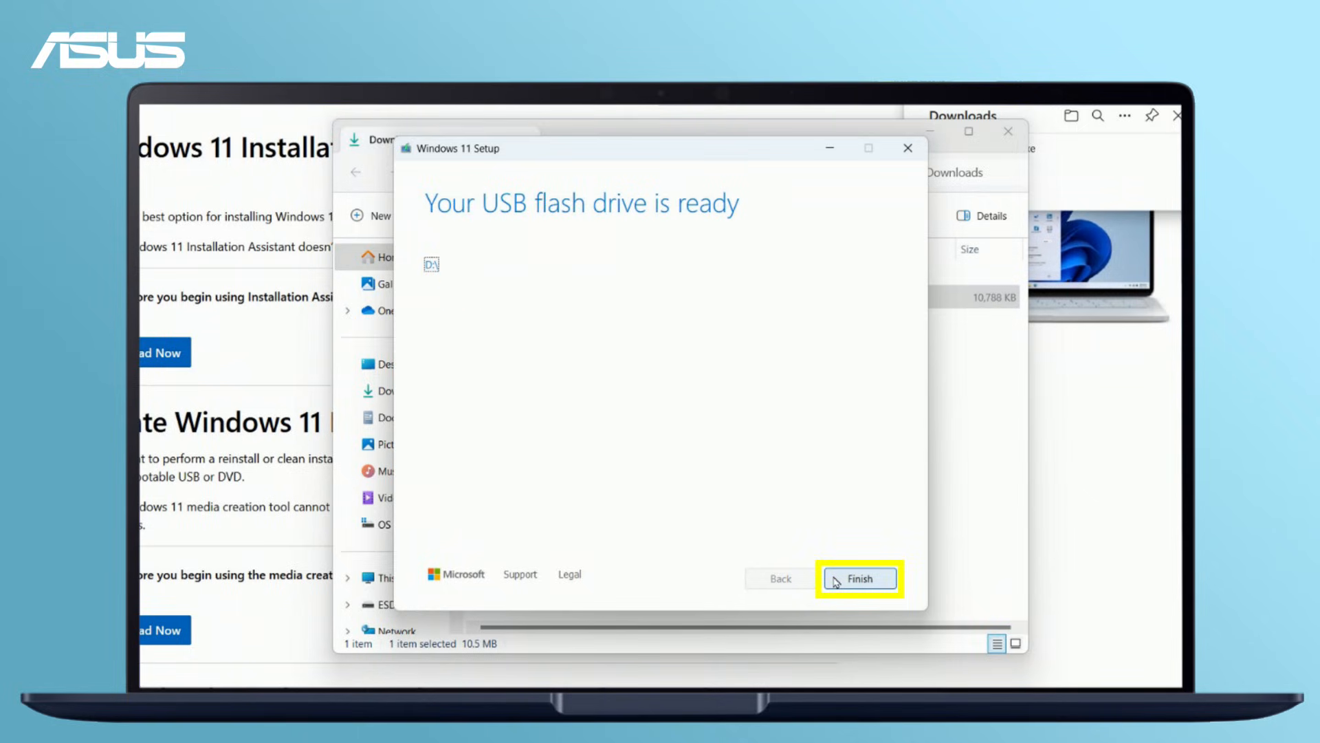
{"action": "left_click", "coordinate": [858, 579]}
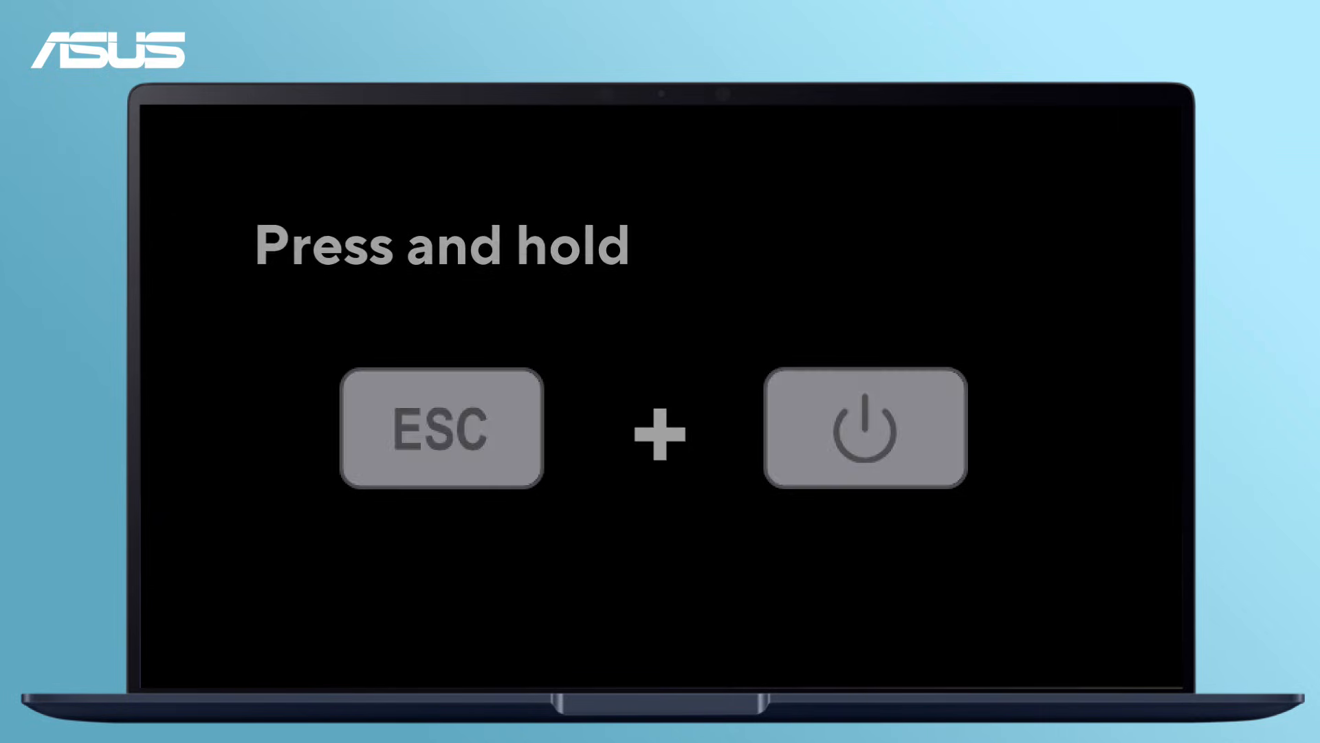
- Power on holding ESC to reach the boot menu and start the installer from the USB drive
{"action": "key", "text": "esc"}
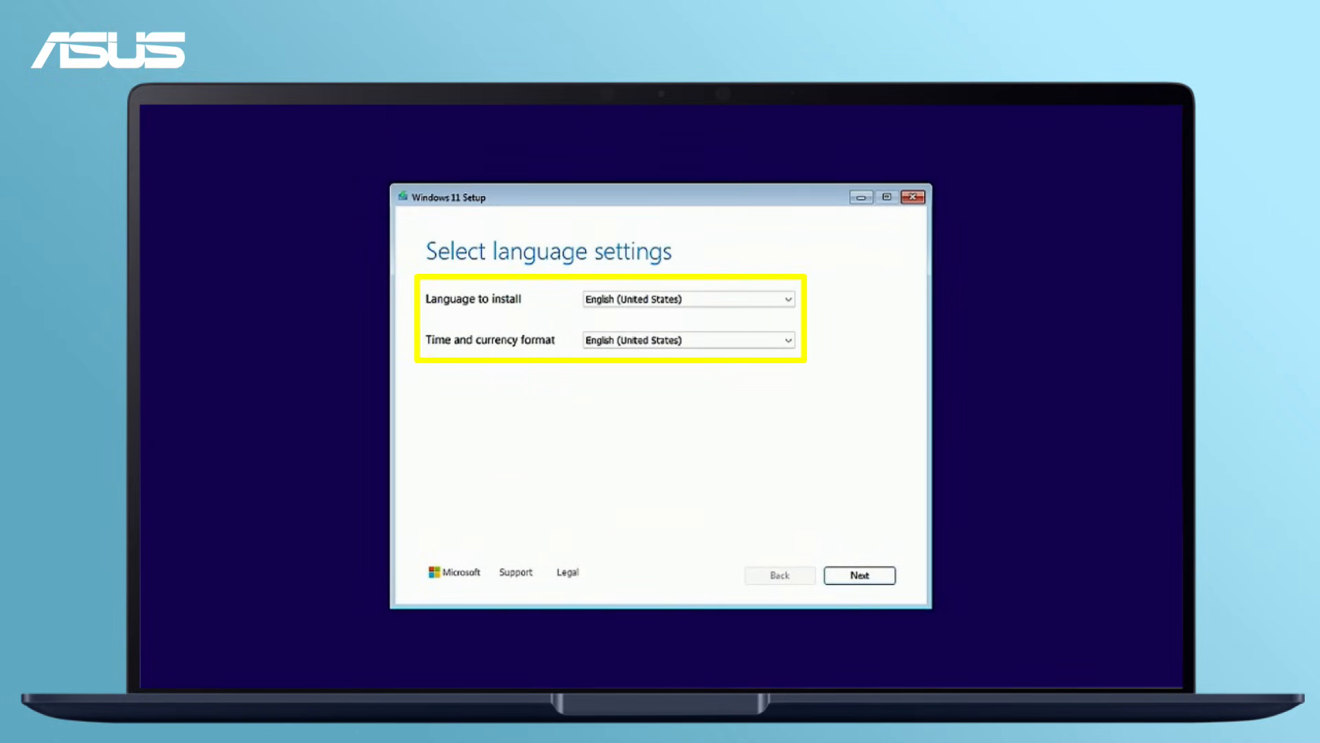
- Keep English (US) language and keyboard, choose Install Windows 11 deleting everything, and accept the license
{"action": "left_click", "coordinate": [858, 575]}
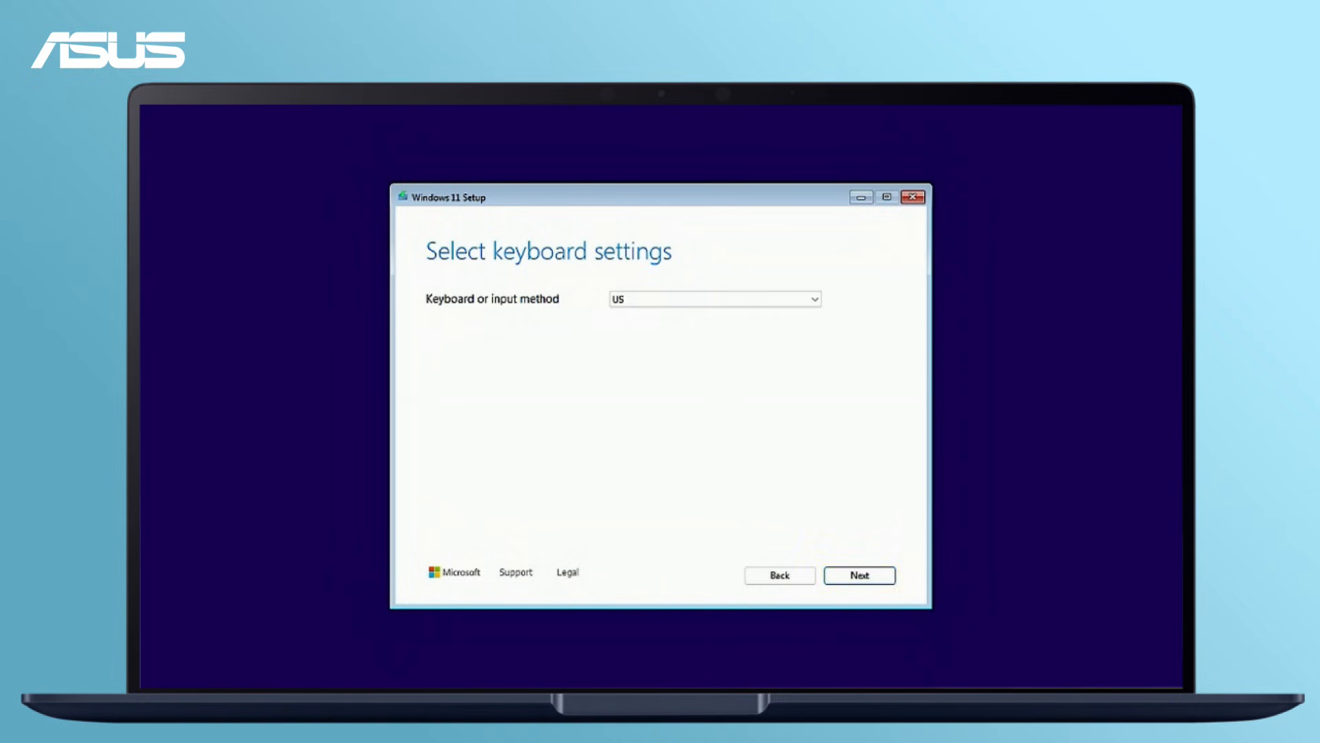
{"action": "left_click", "coordinate": [858, 575]}
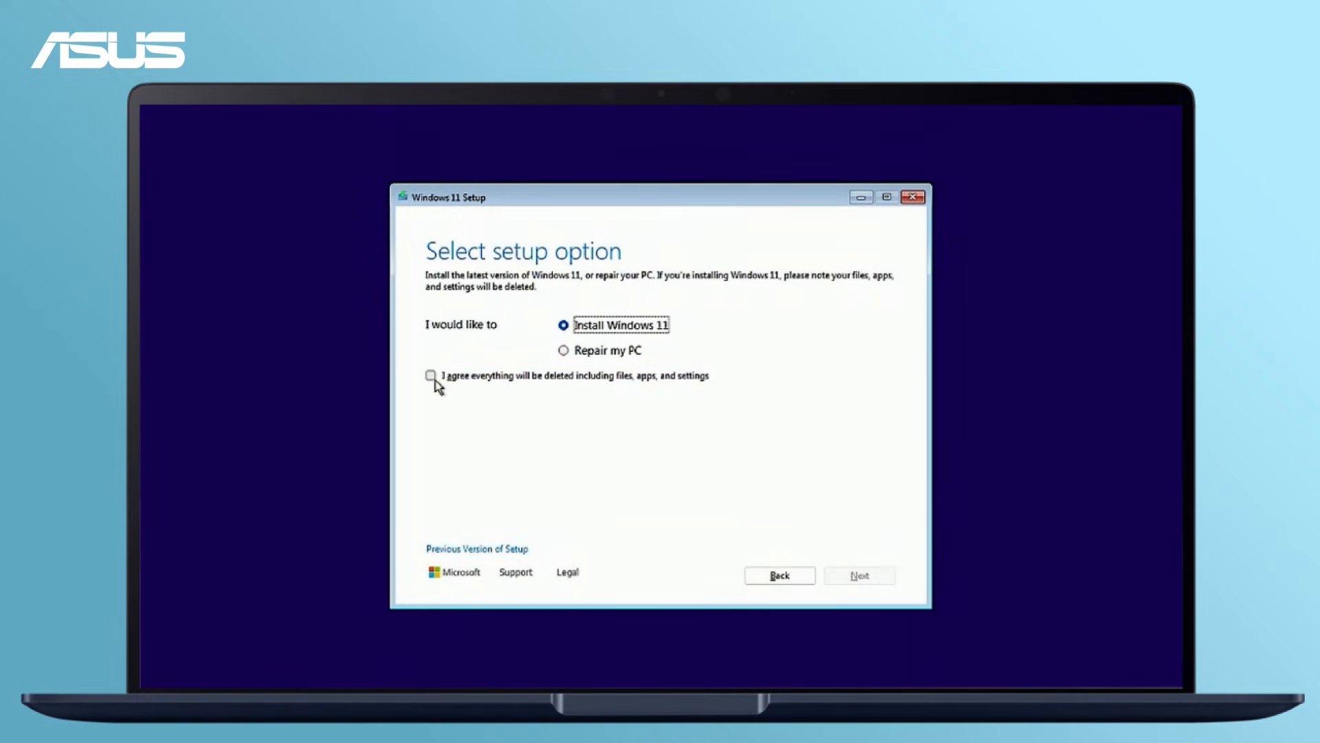
{"action": "left_click", "coordinate": [431, 375]}
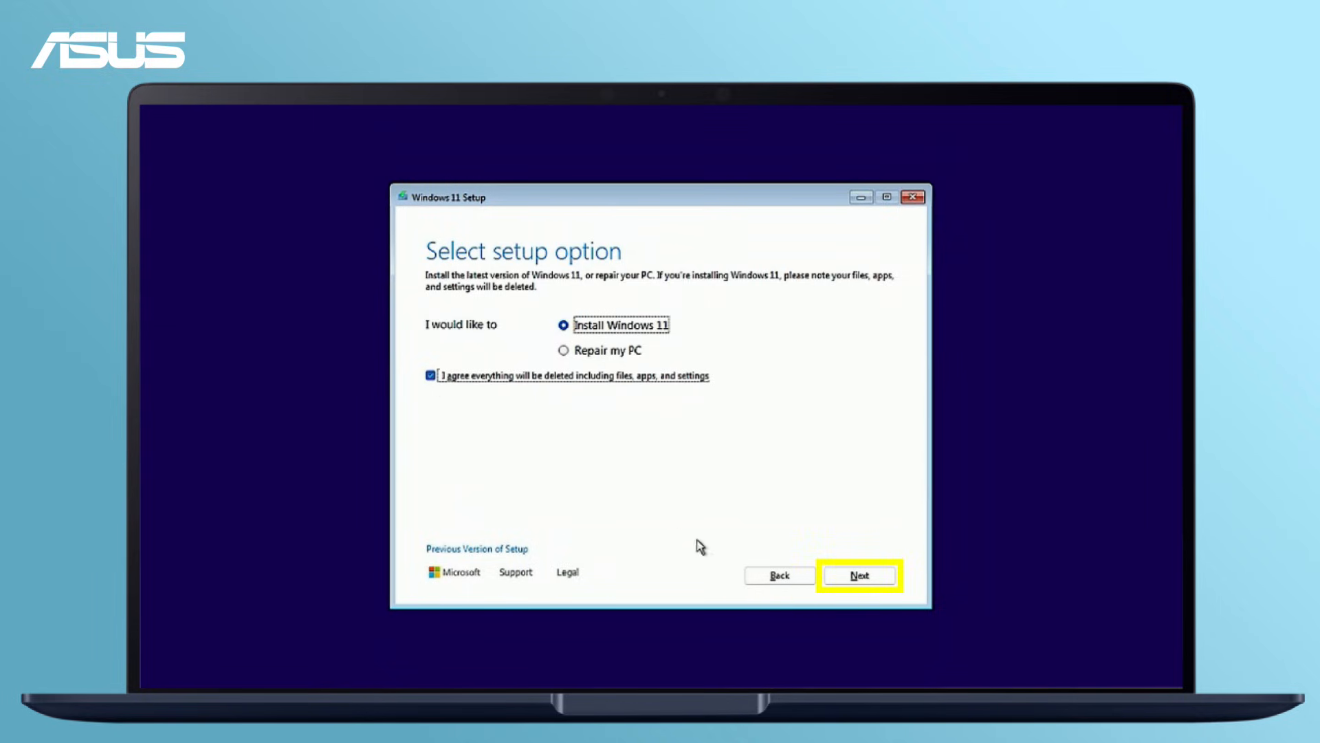
{"action": "left_click", "coordinate": [859, 575]}
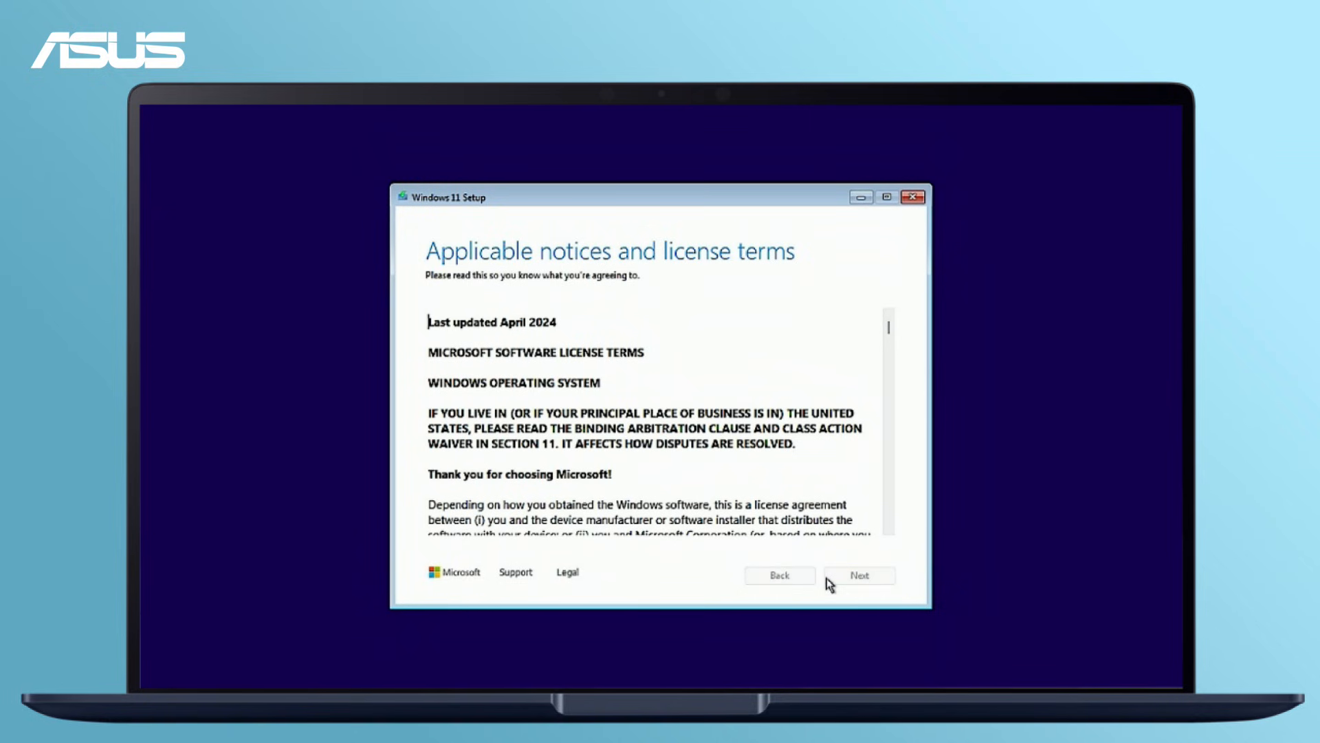
{"action": "left_click", "coordinate": [857, 575]}
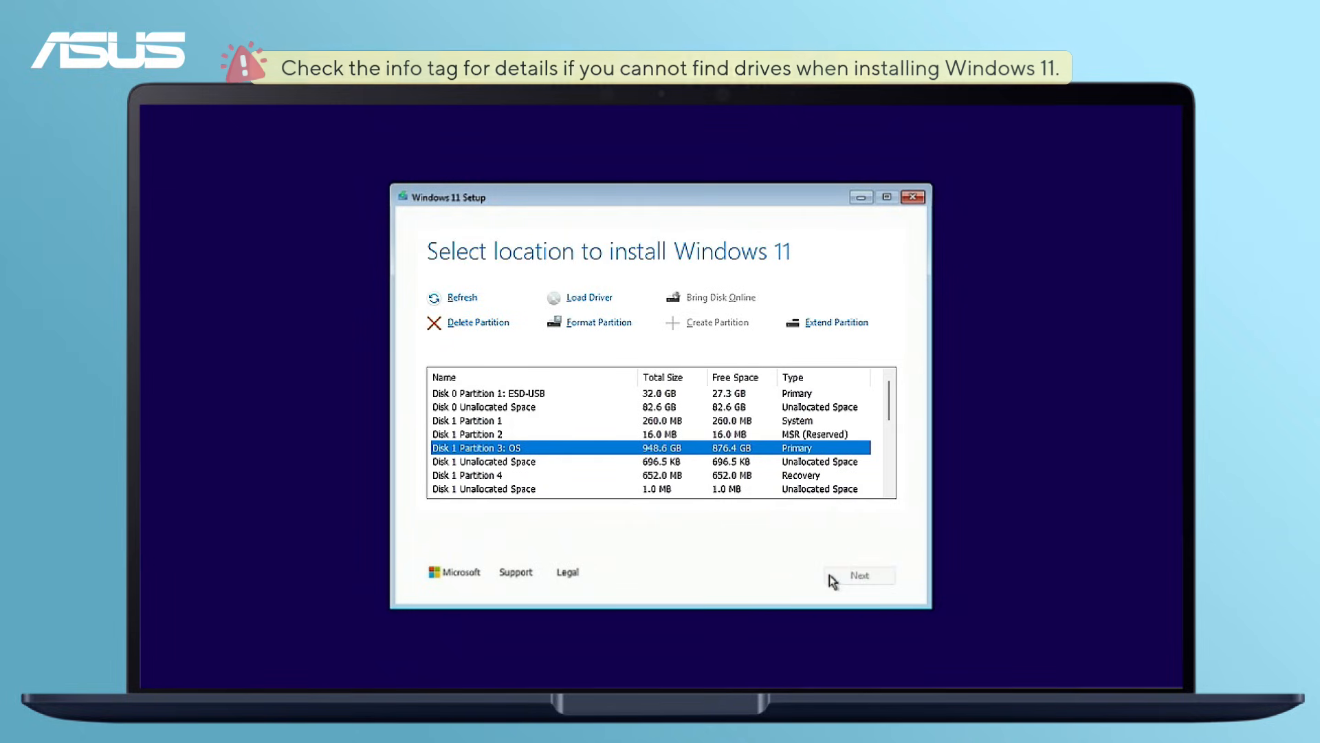
- Install Windows 11 Pro onto Disk 1 Partition 3: OS and begin the clean install
{"action": "left_click", "coordinate": [858, 575]}
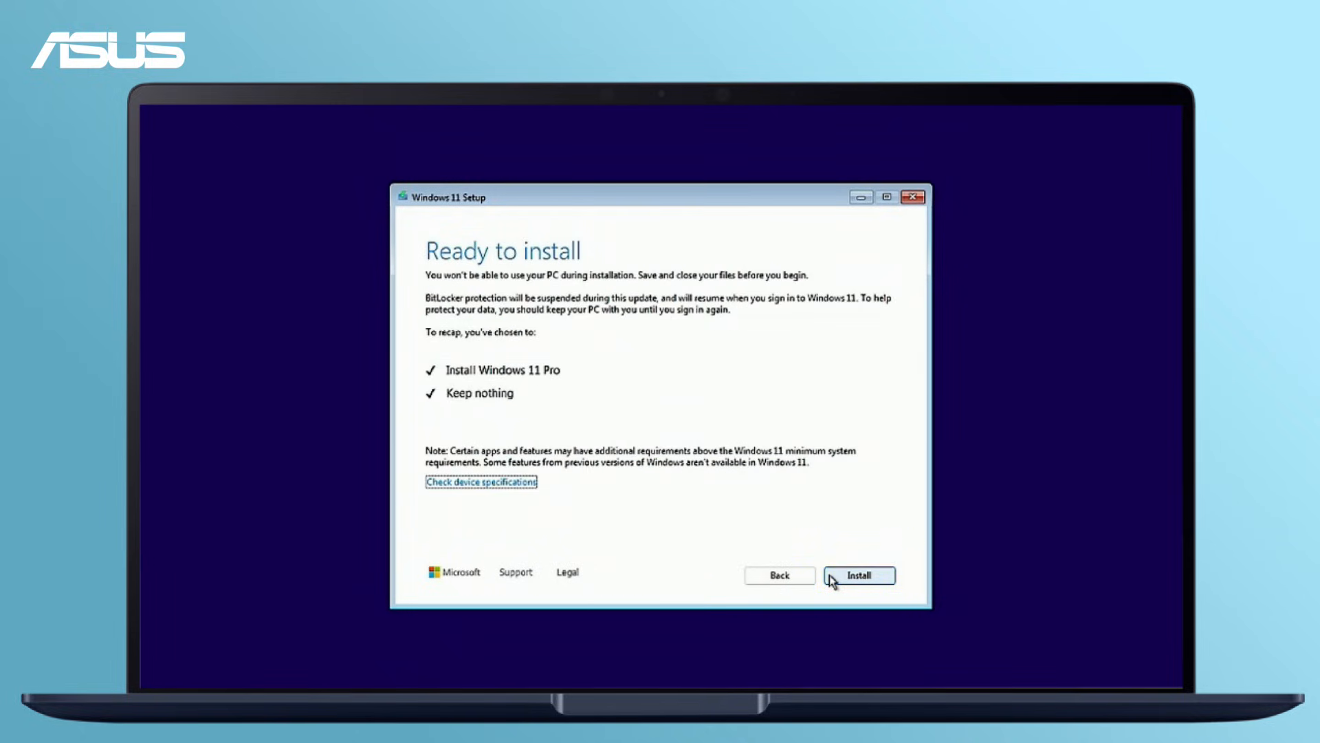
{"action": "left_click", "coordinate": [858, 575]}
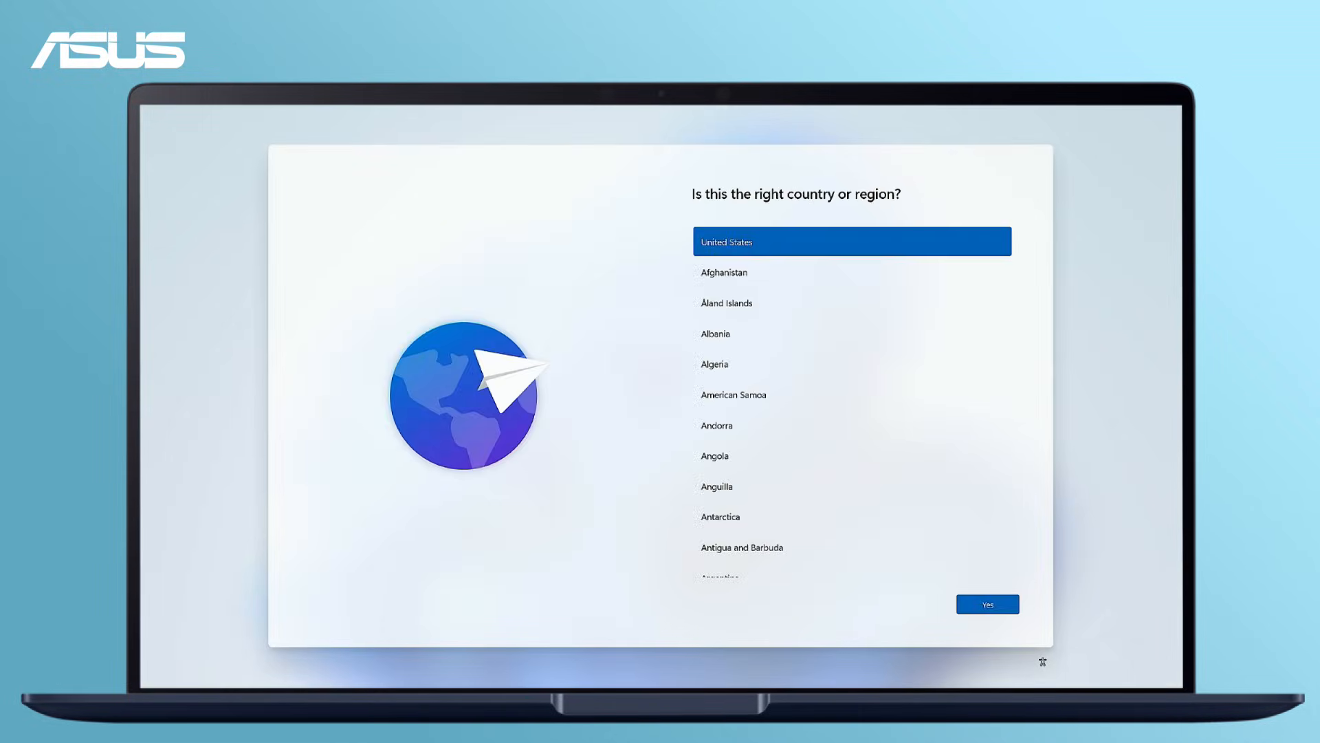
- Confirm United States as the region and continue past the device user name question
{"action": "left_click", "coordinate": [987, 604]}
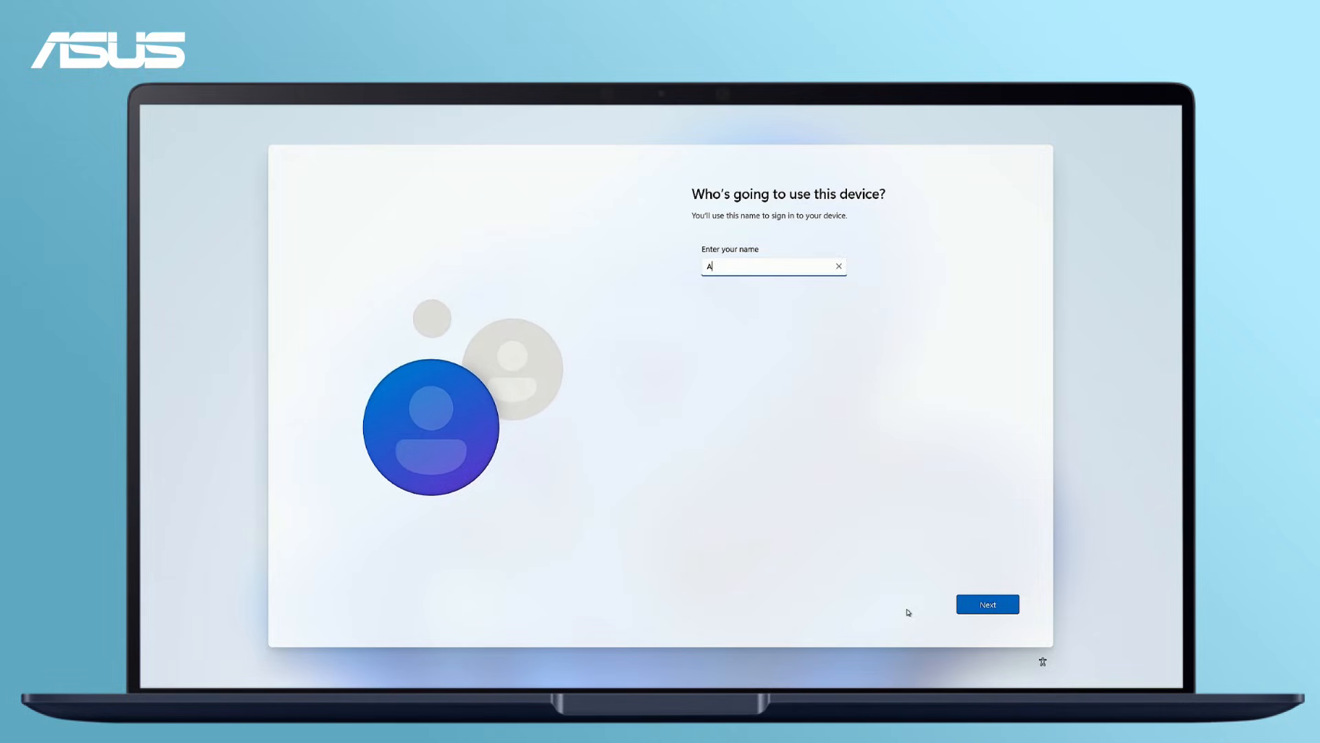
{"action": "left_click", "coordinate": [986, 604]}
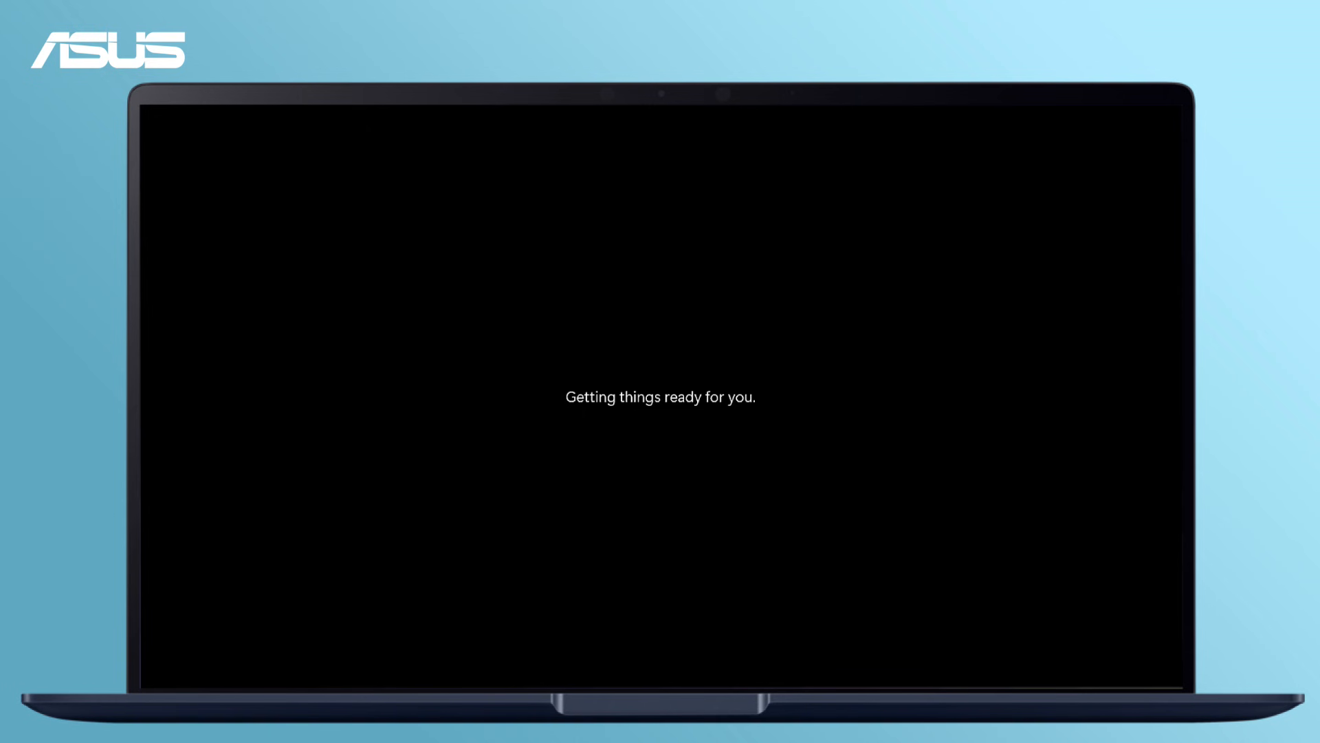